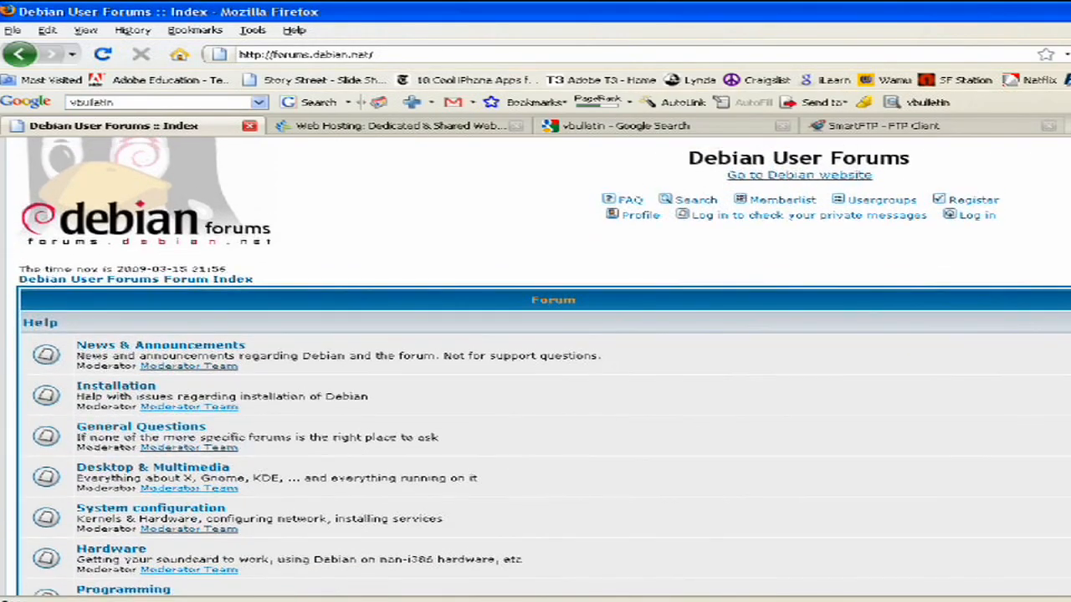
Switch from the Debian forum to the Aplus.net hosting tab, then to the vBulletin search results tab
scroll("down", 3)
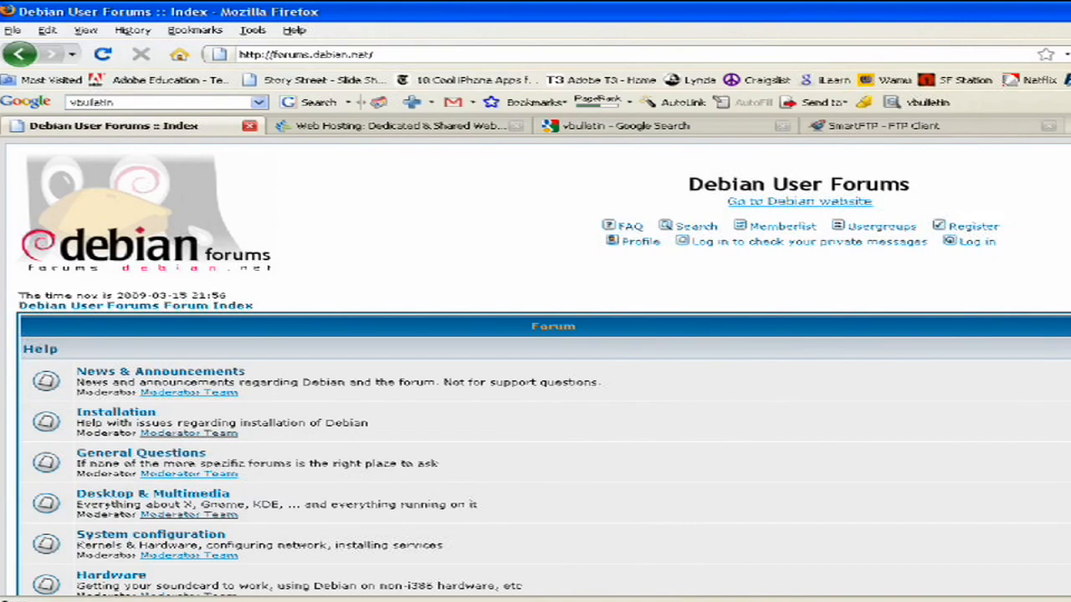
left_click(402, 126)
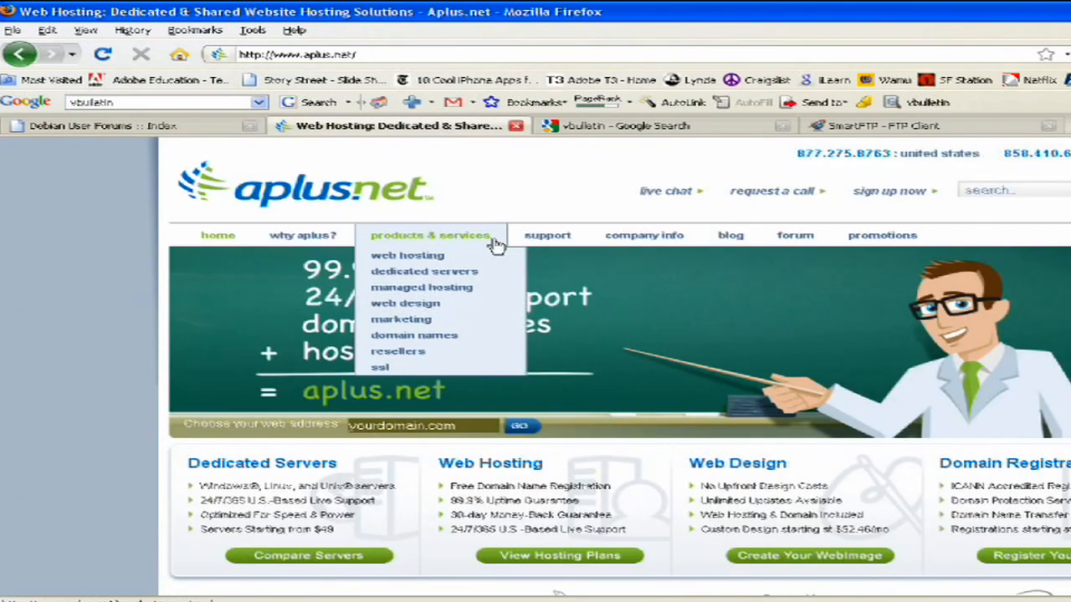
mouse_move(426, 159)
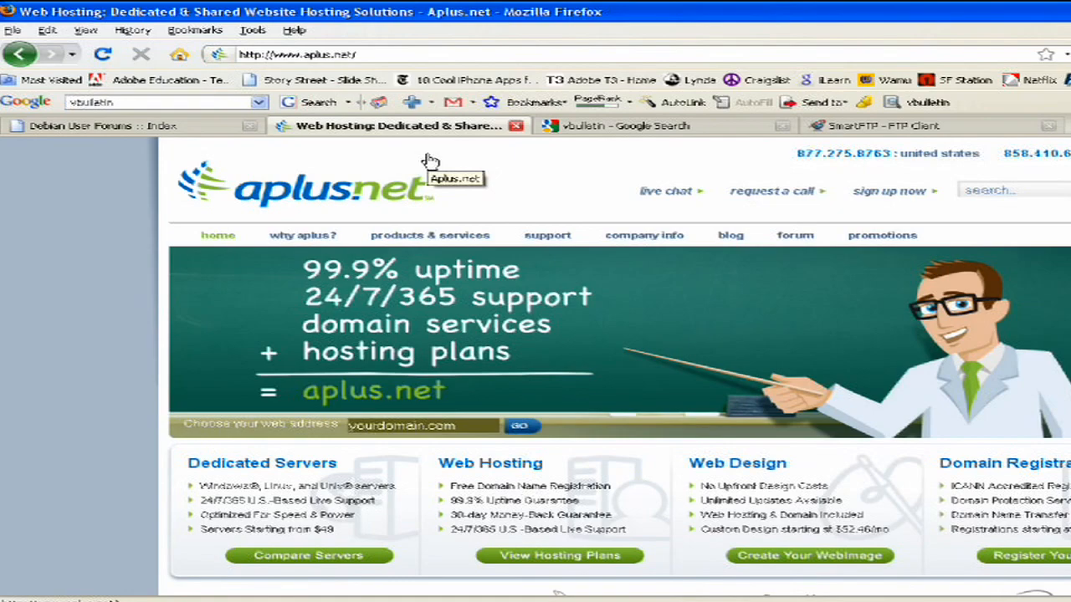
mouse_move(426, 161)
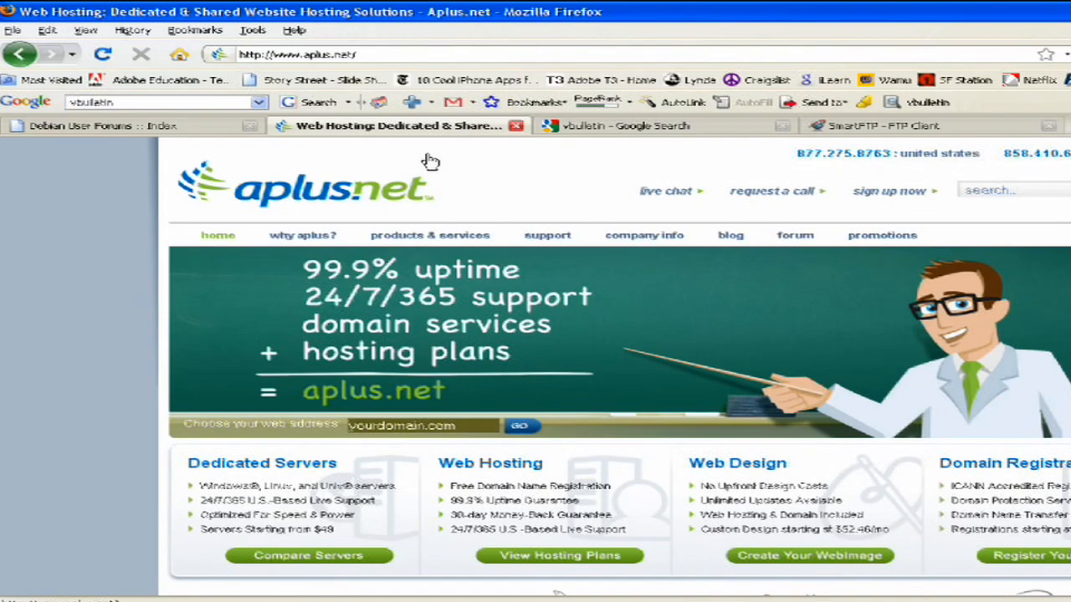
mouse_move(397, 192)
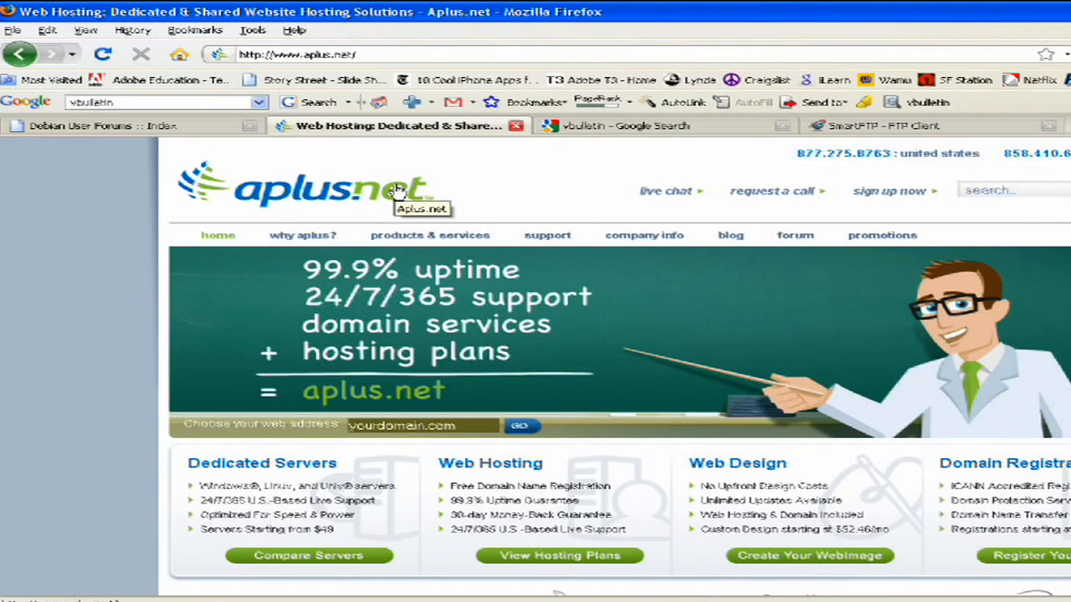
mouse_move(397, 193)
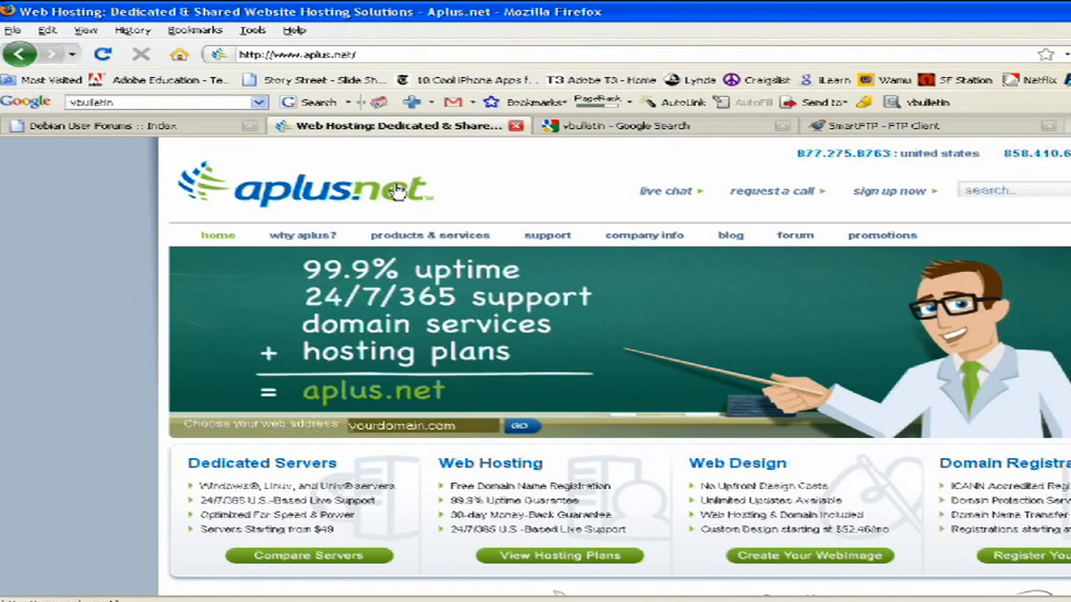
mouse_move(652, 129)
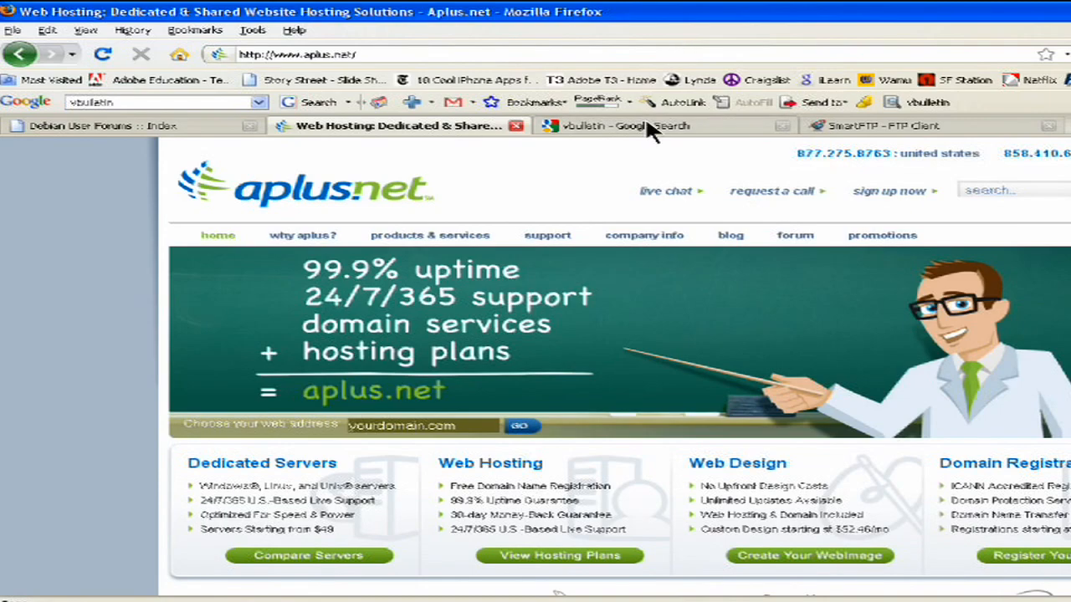
left_click(661, 126)
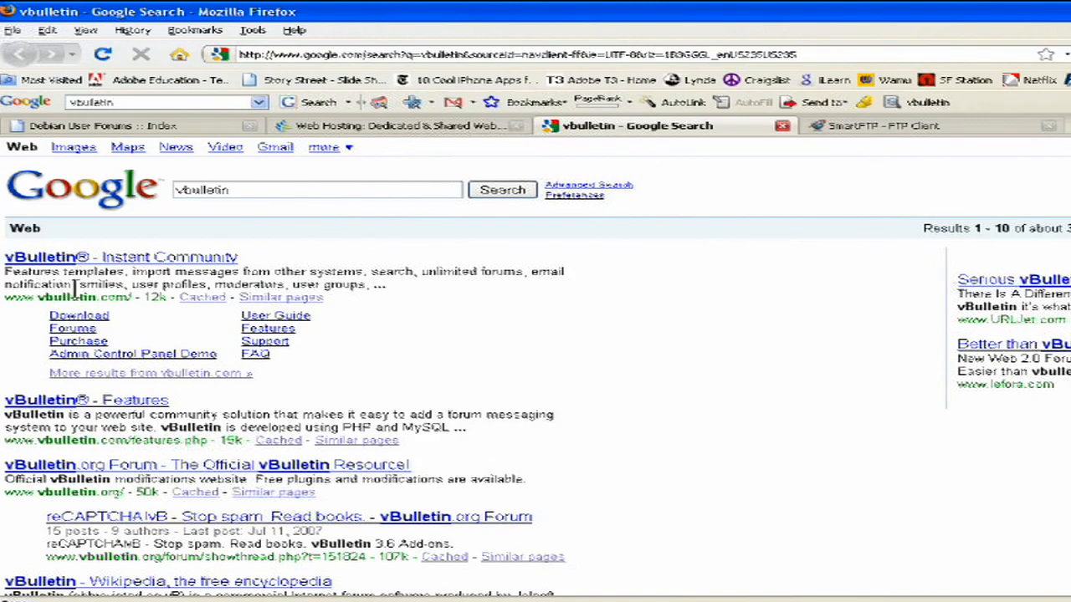
mouse_move(487, 318)
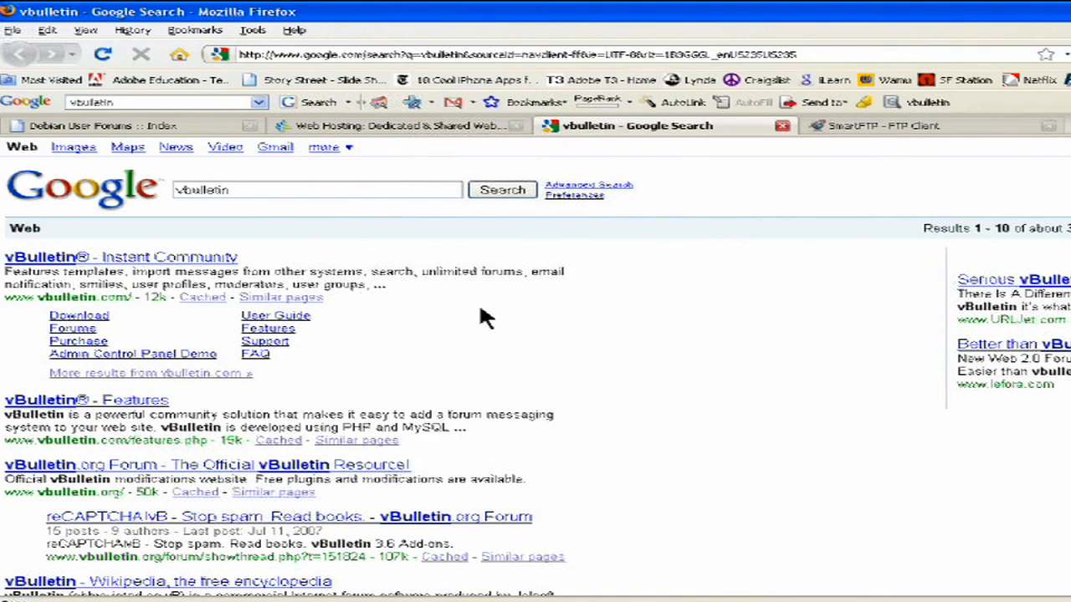
mouse_move(513, 318)
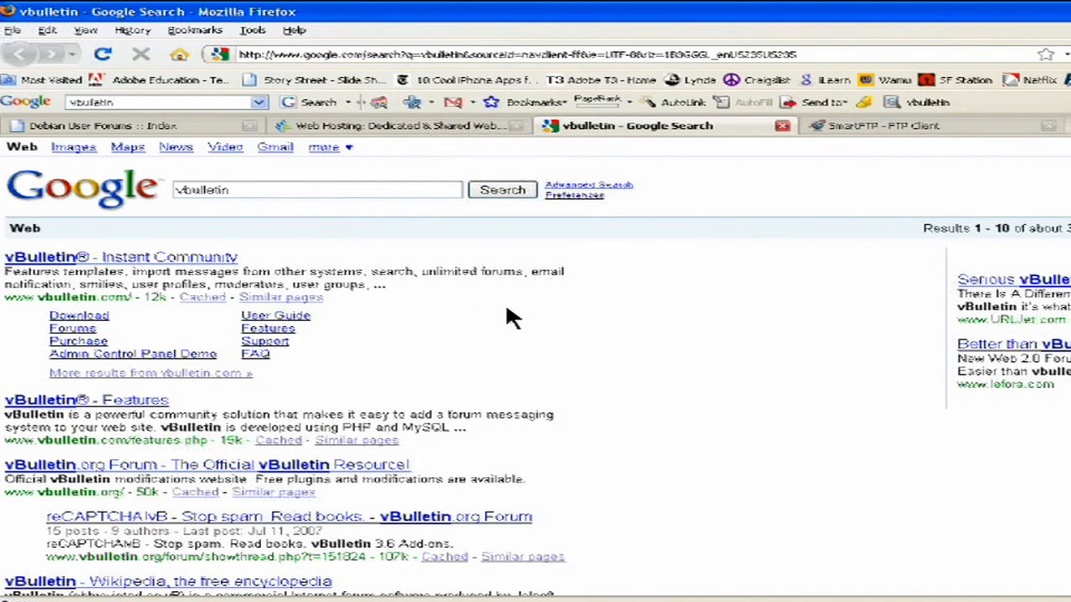
mouse_move(339, 274)
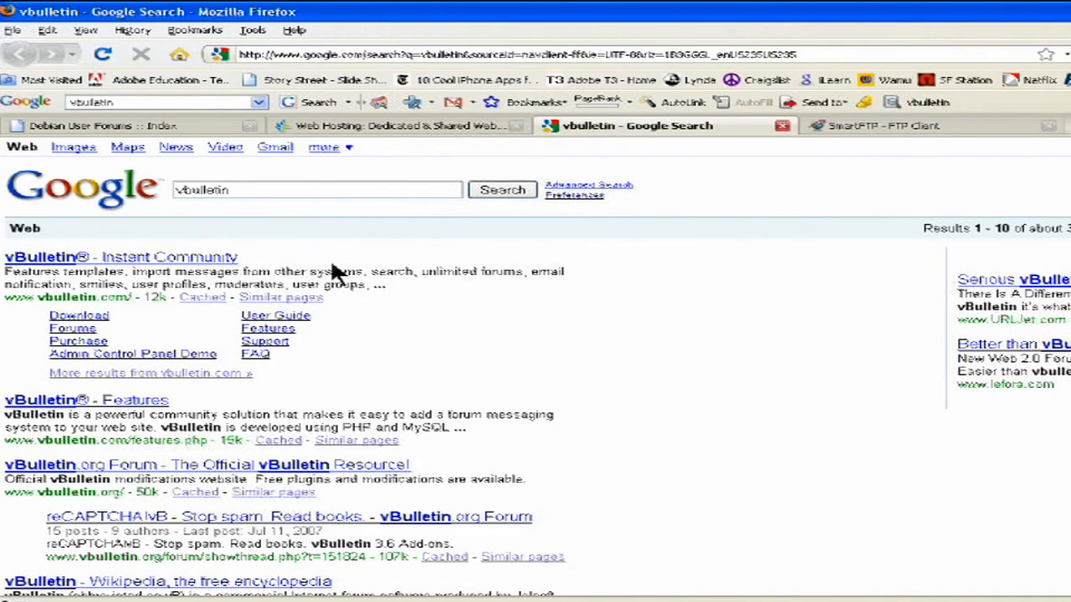
mouse_move(431, 311)
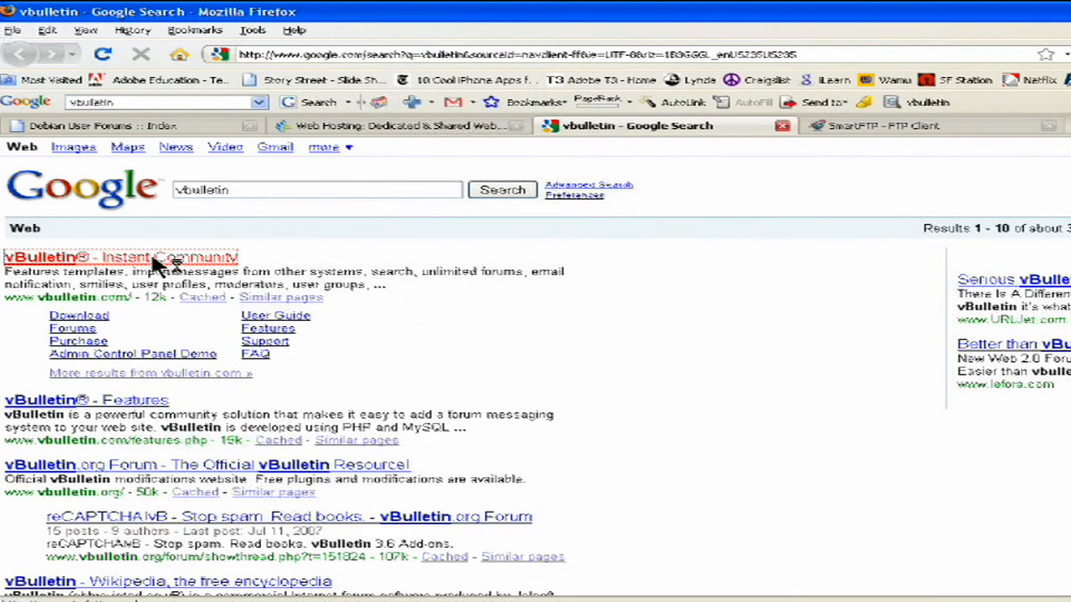
Open the 'vBulletin® - Instant Community' result and scroll down to its key features list
left_click(119, 257)
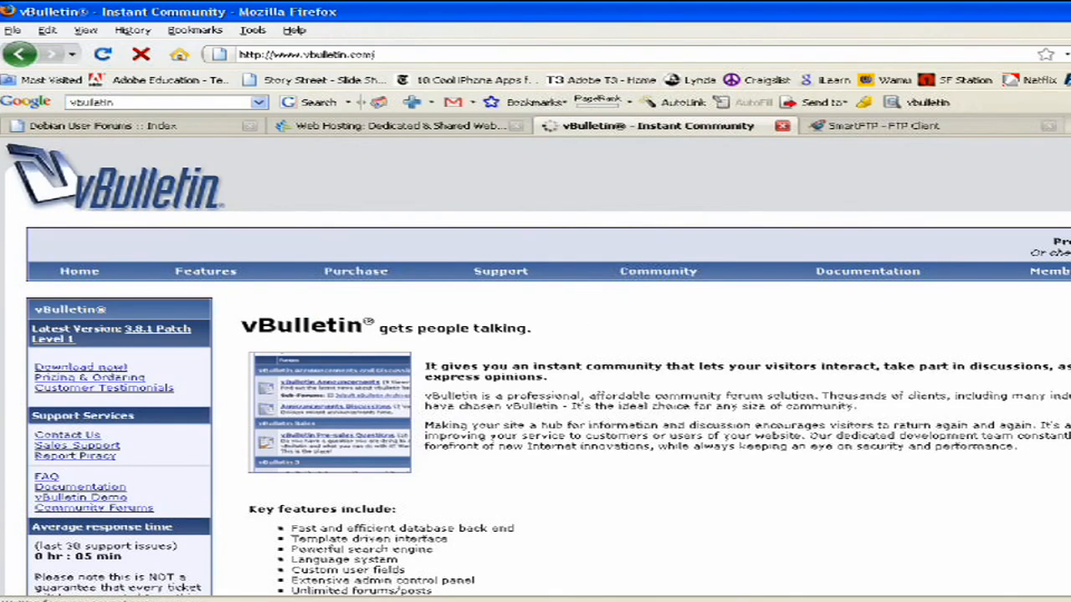
scroll("down", 3)
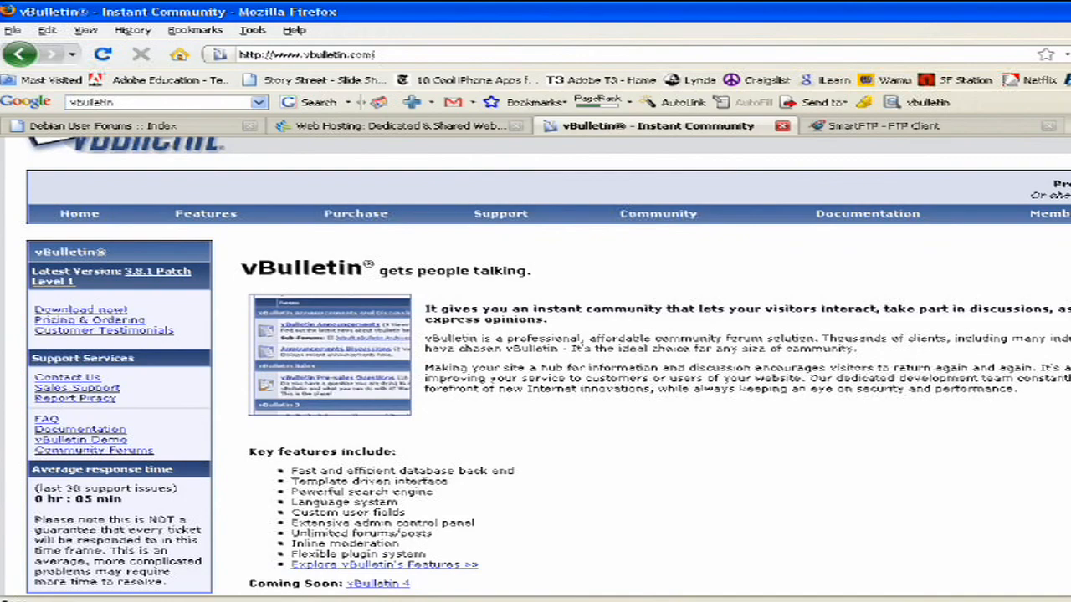
mouse_move(899, 138)
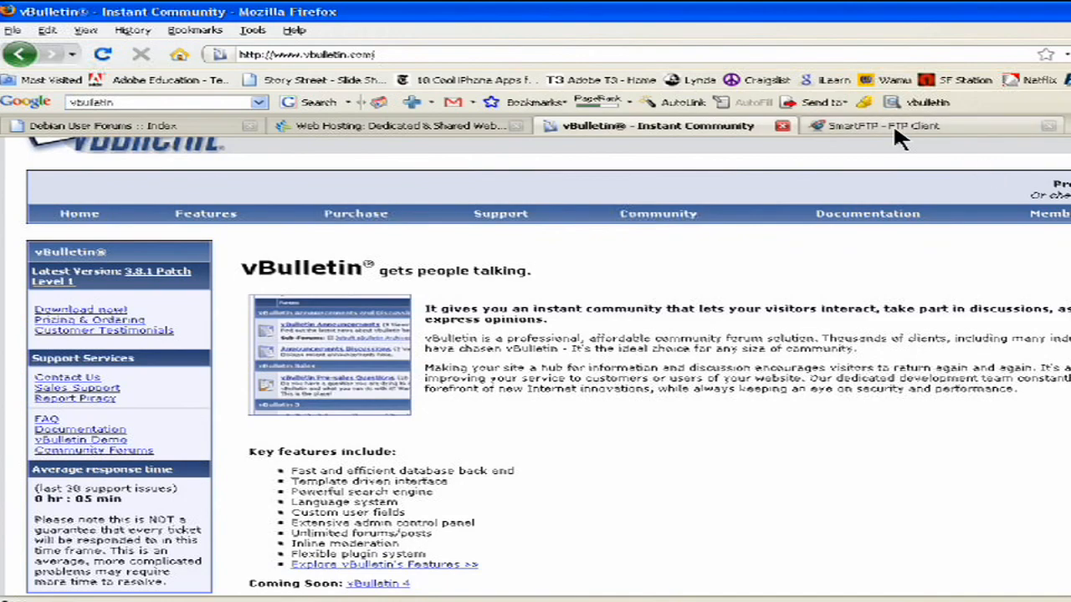